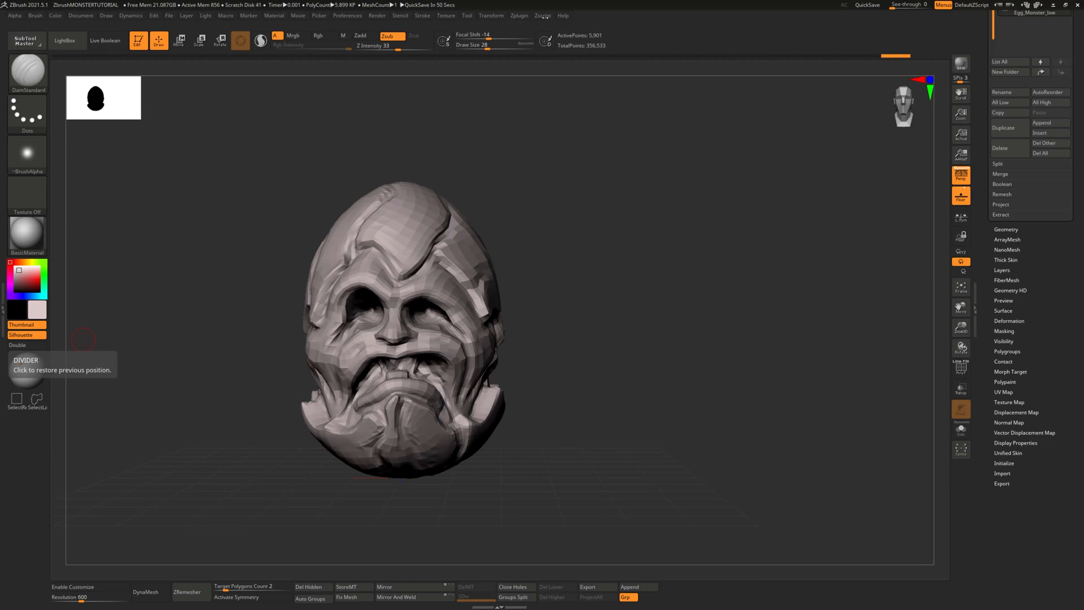
Show the UV Master plugin options, then Tool > Polygroups with PolyF wireframe and group colours
left_click(519, 15)
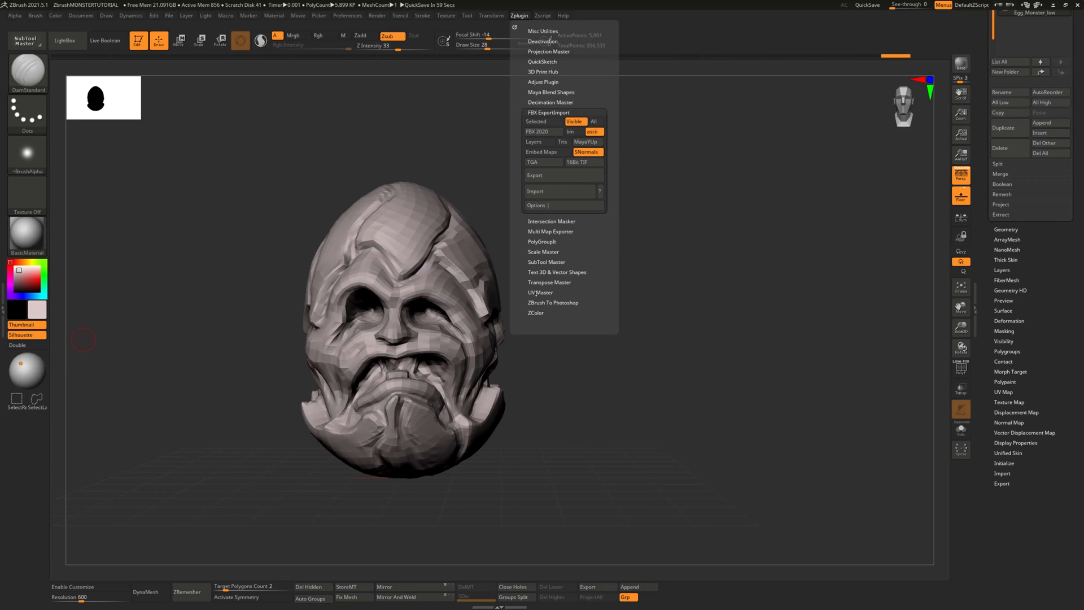
left_click(541, 292)
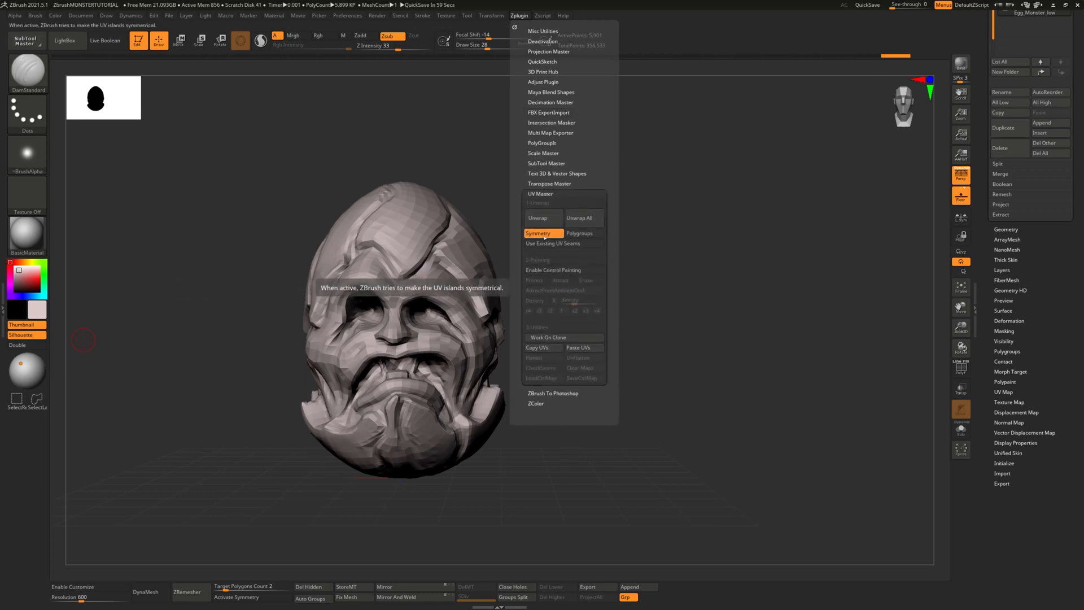
mouse_move(542, 217)
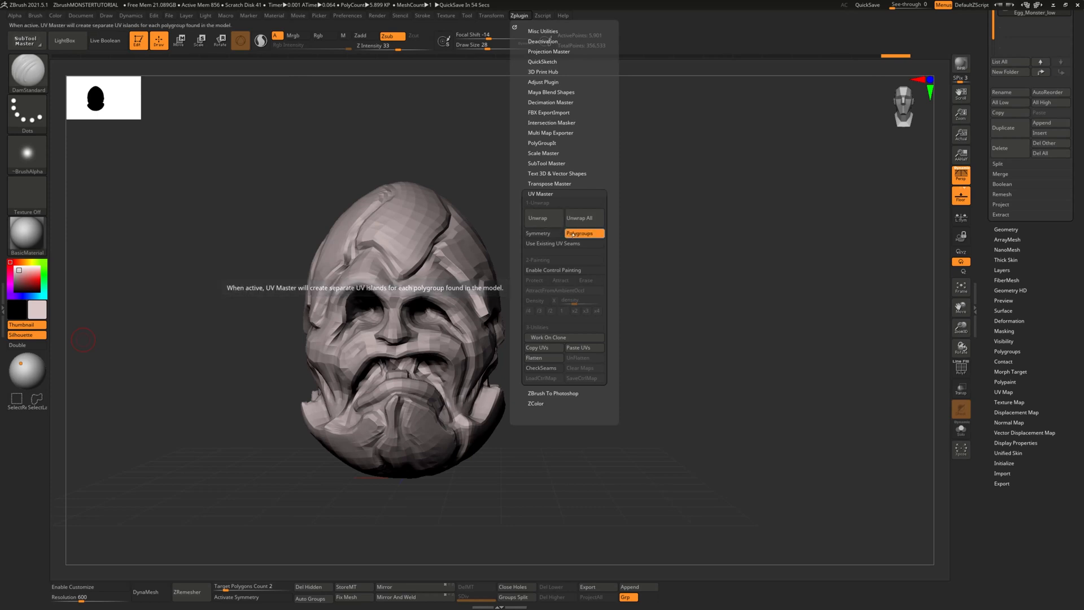
mouse_move(543, 217)
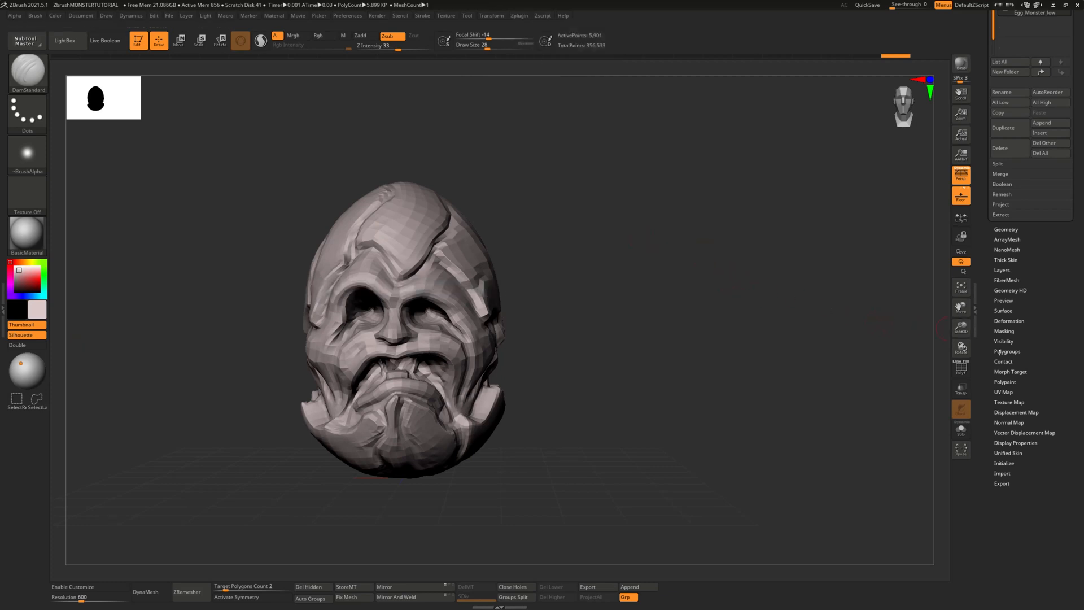
left_click(1007, 352)
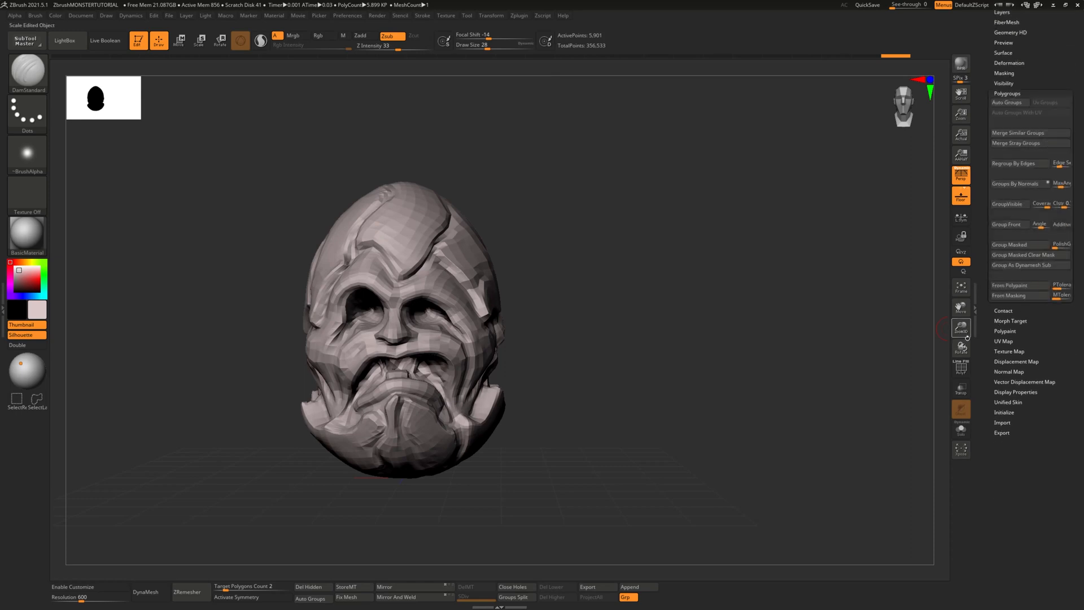
left_click(960, 368)
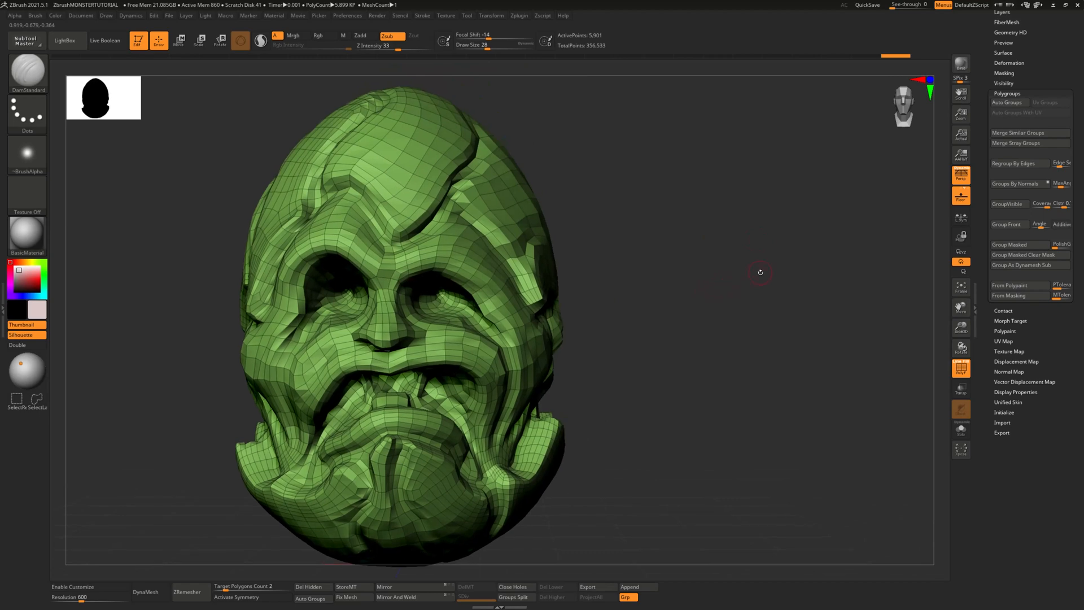
mouse_move(949, 194)
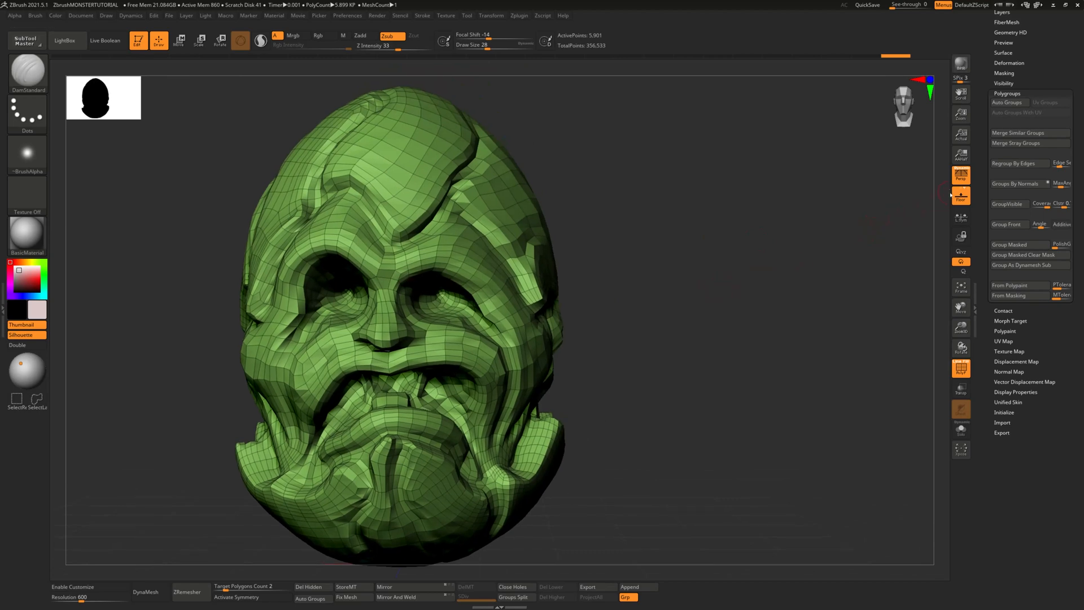
mouse_move(1007, 102)
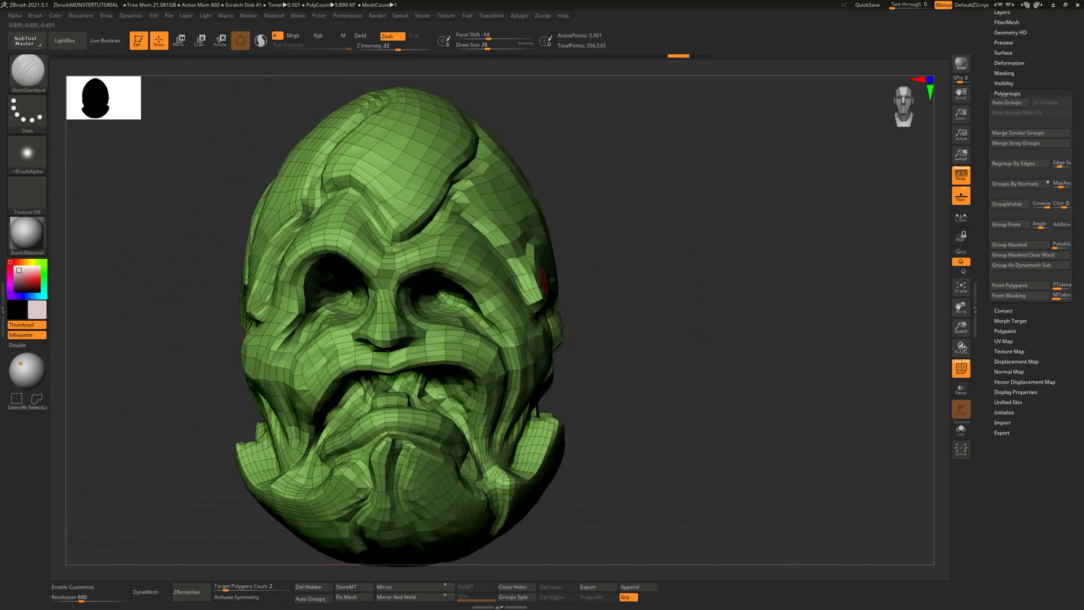
mouse_move(1008, 103)
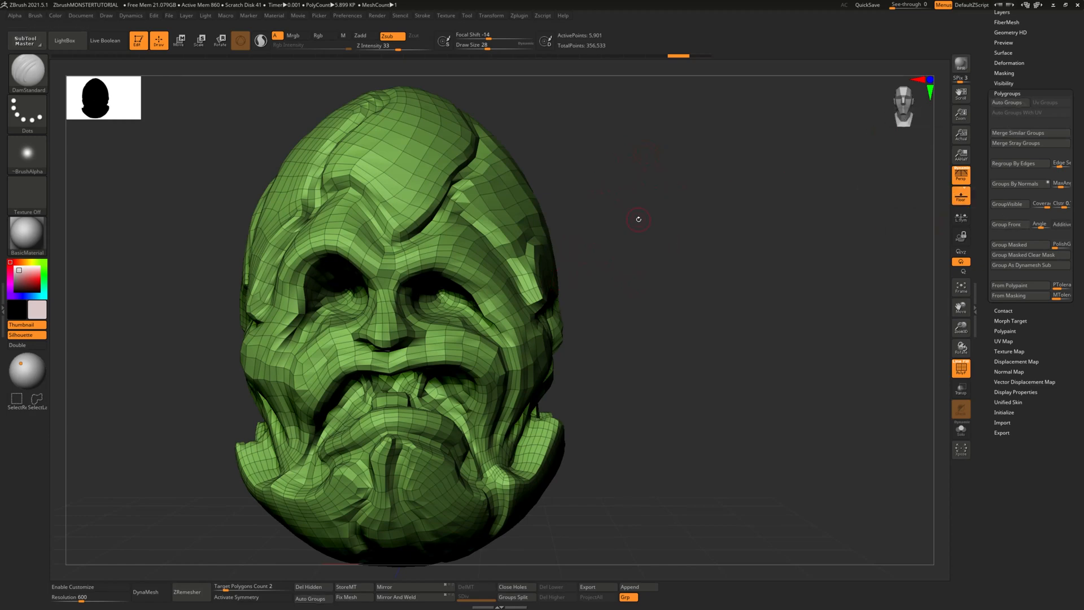
mouse_move(798, 209)
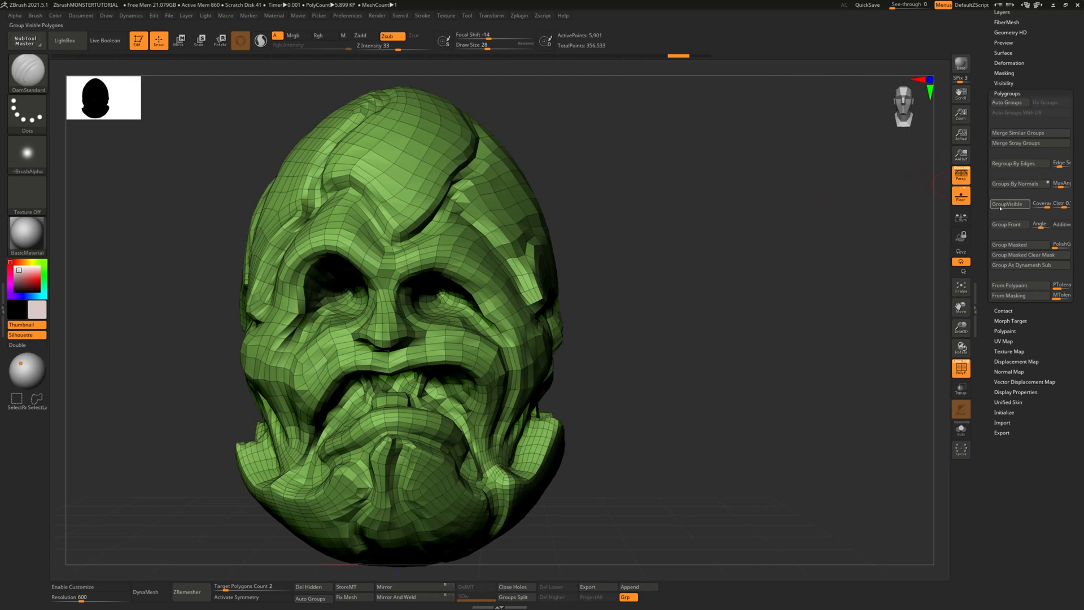
mouse_move(1016, 183)
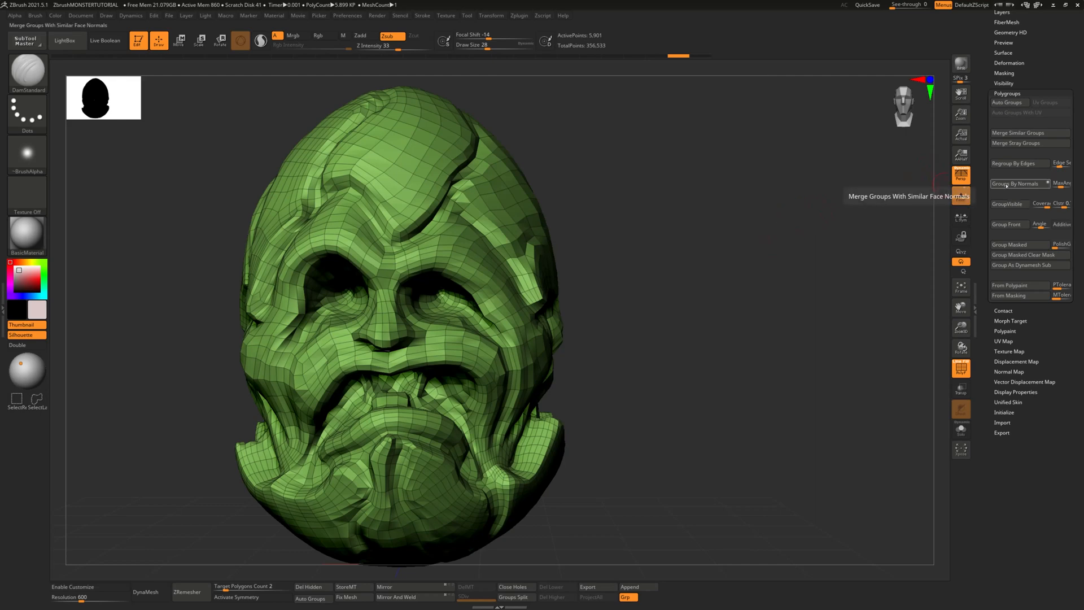
mouse_move(1017, 163)
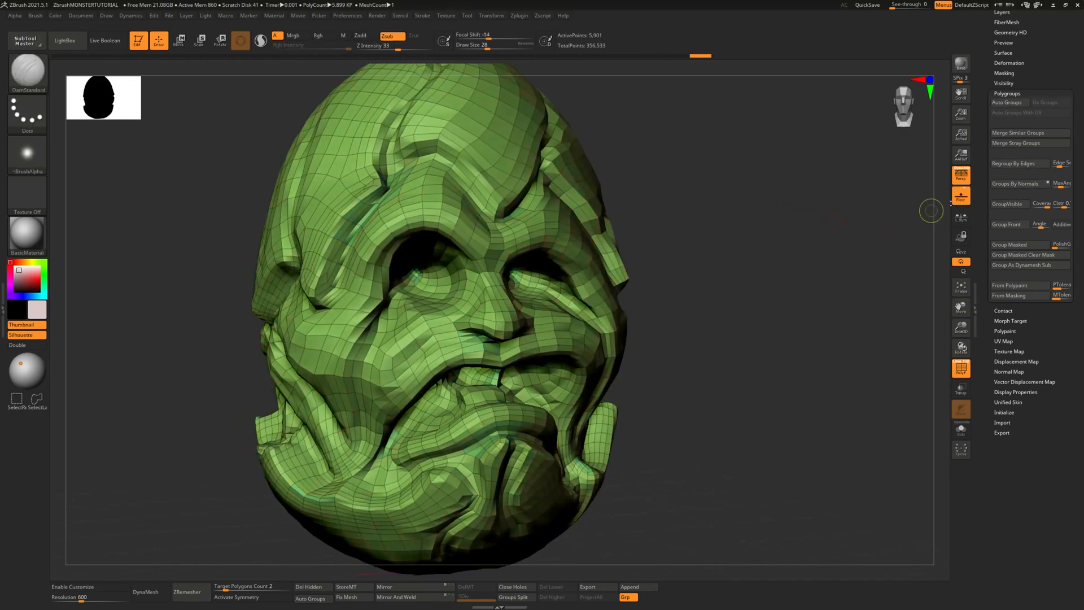
Review the Group By Normals and Regroup By Edges options and rotate to a side view
left_click(1017, 163)
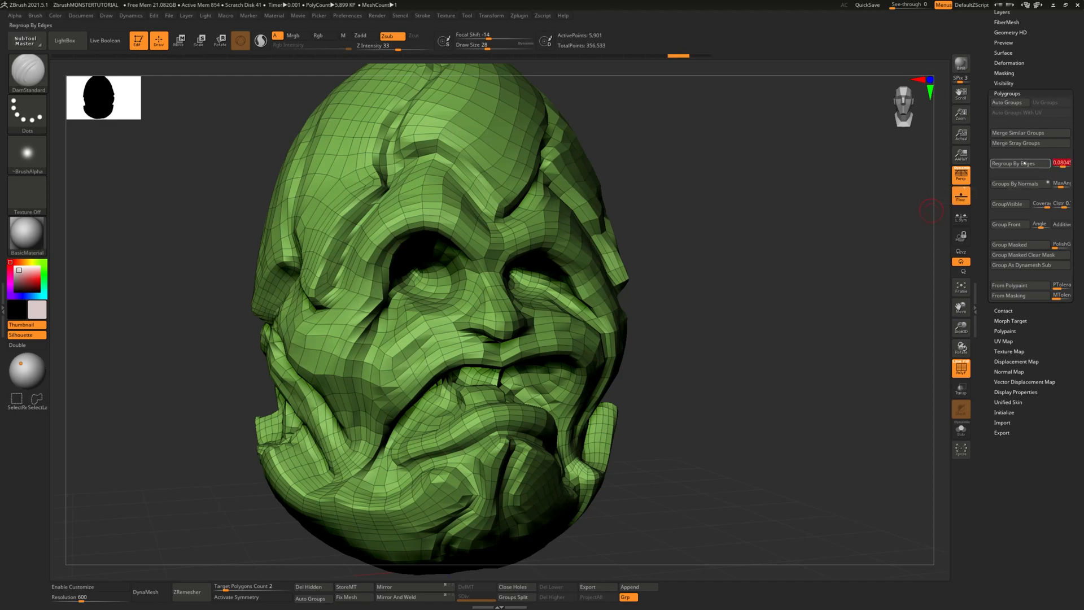
left_click(1016, 183)
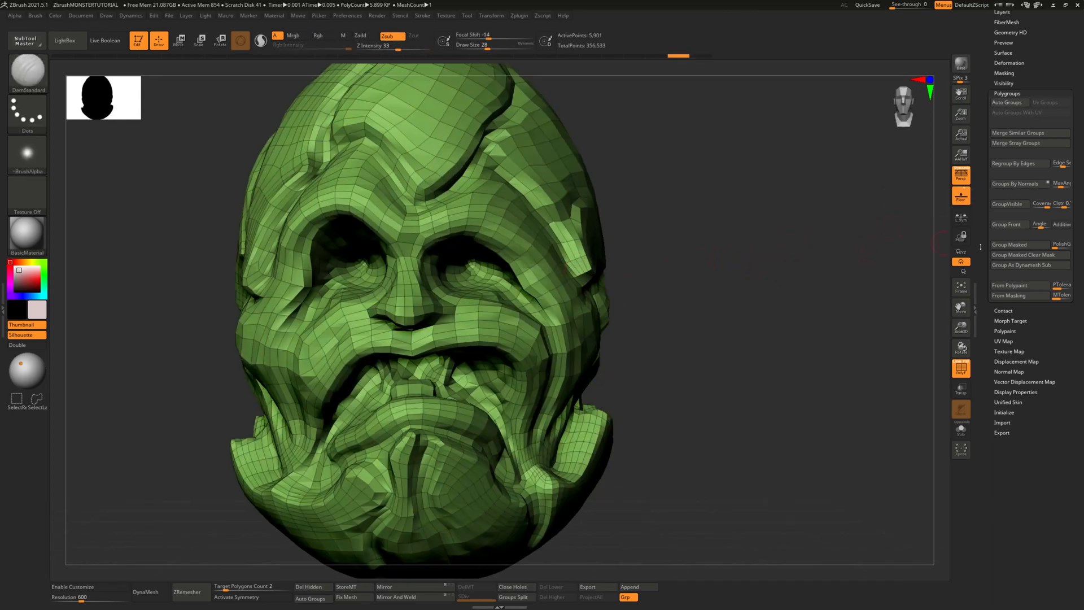
left_click(1007, 224)
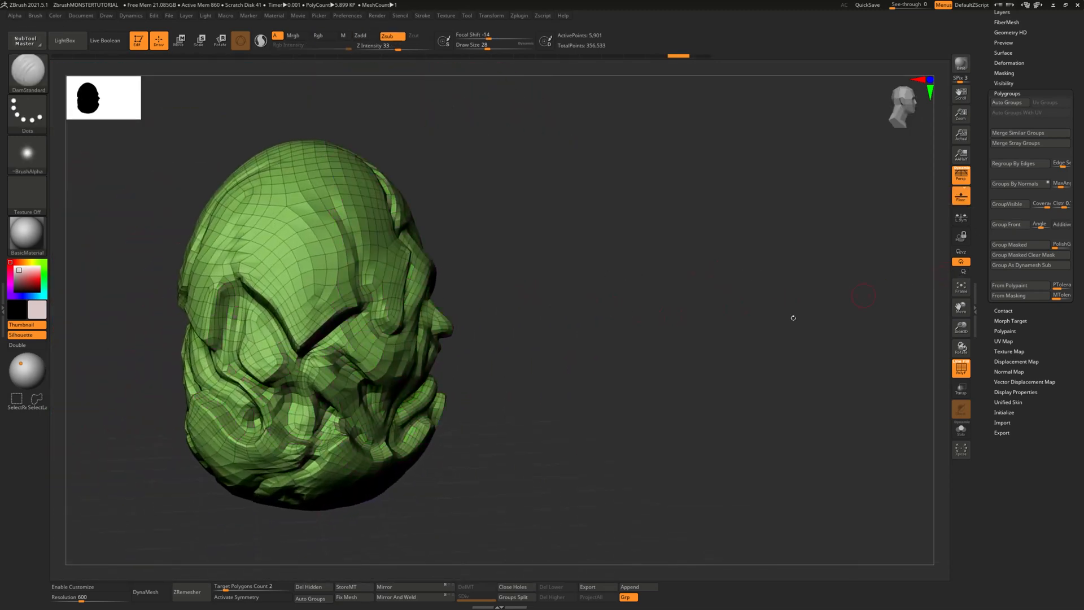
left_click(1014, 244)
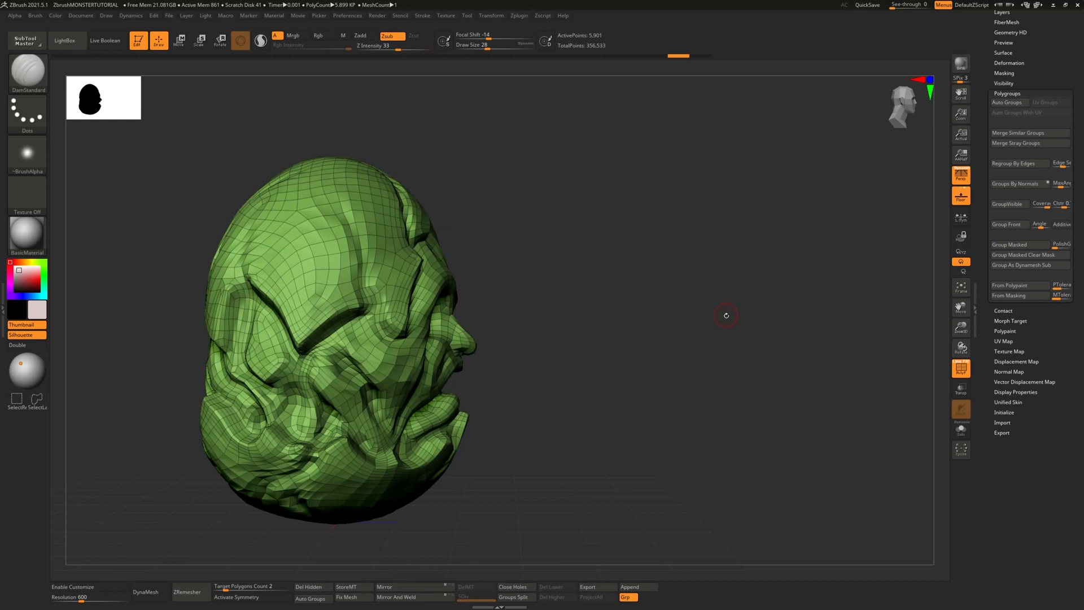
mouse_move(961, 175)
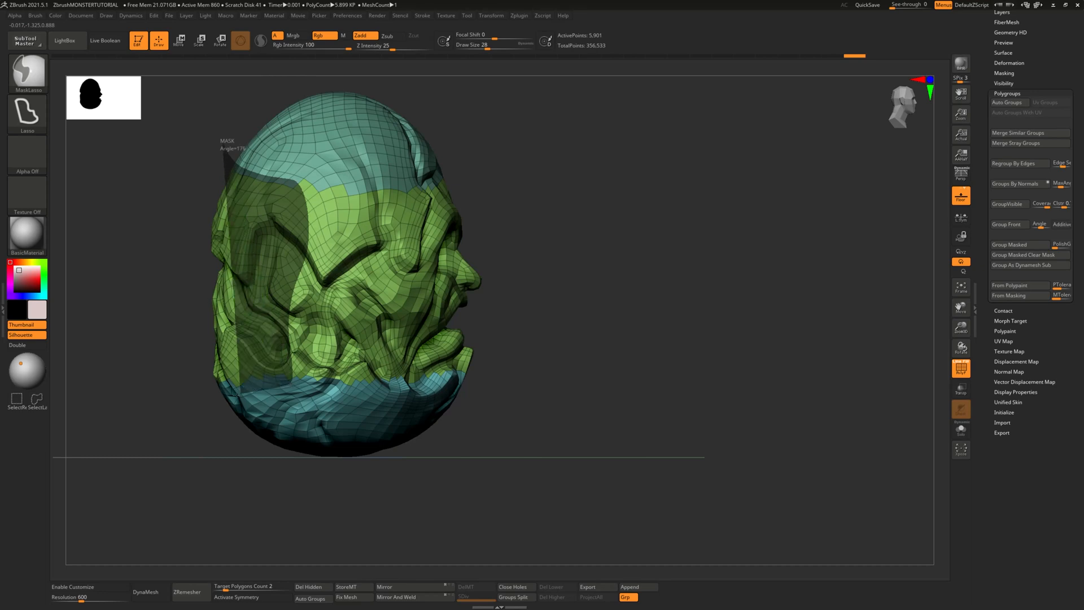
Group the masked crown, side and chin regions into separate polygroups from the face
left_click(1010, 203)
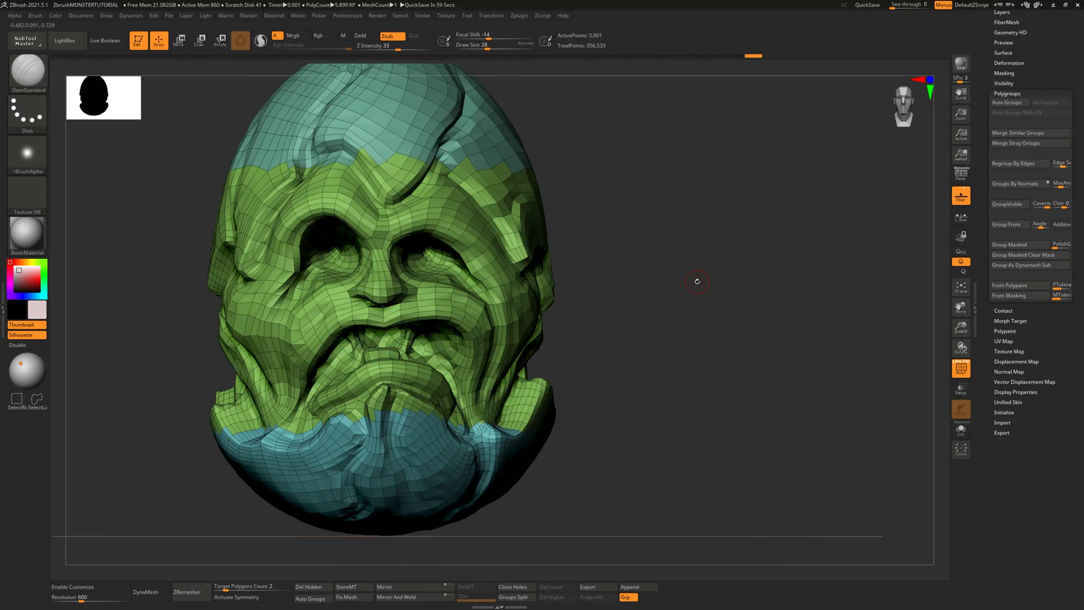
left_click(520, 15)
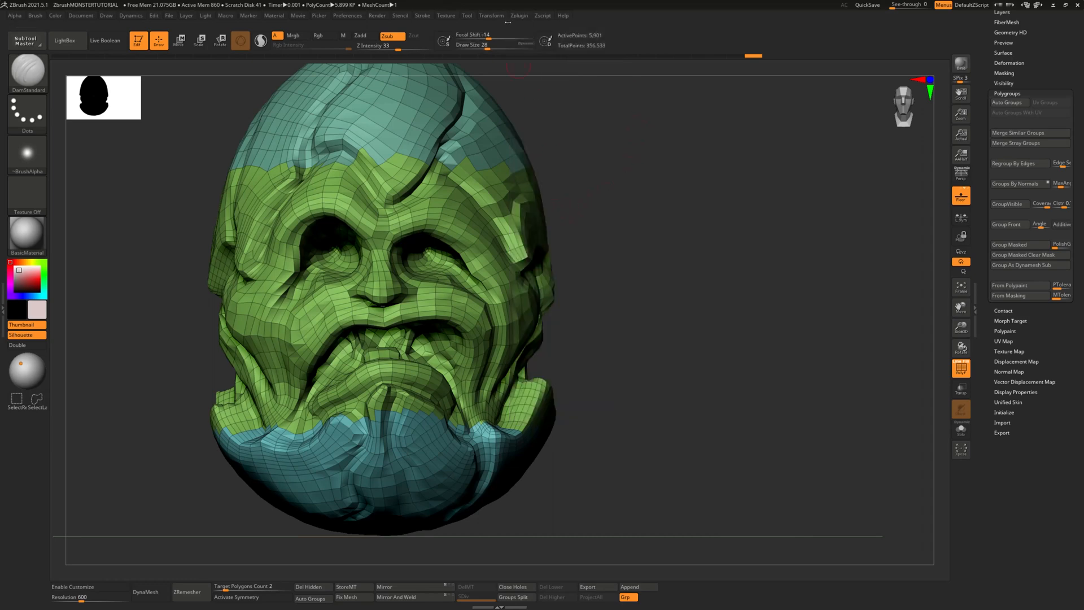
Unwrap the head in UV Master by polygroups, flatten to inspect islands, then unflatten
left_click(518, 15)
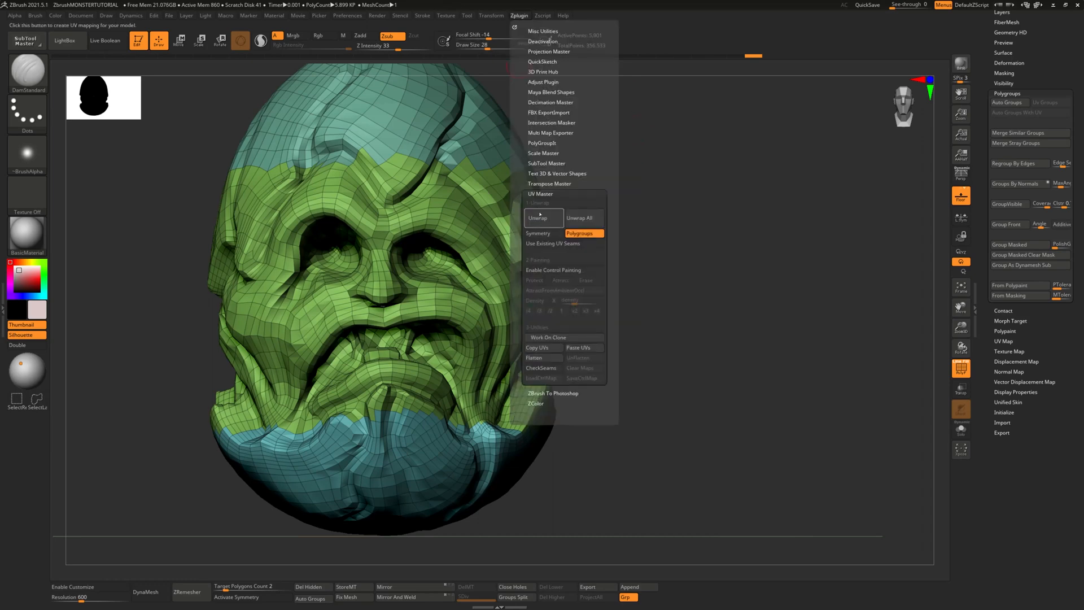
left_click(543, 218)
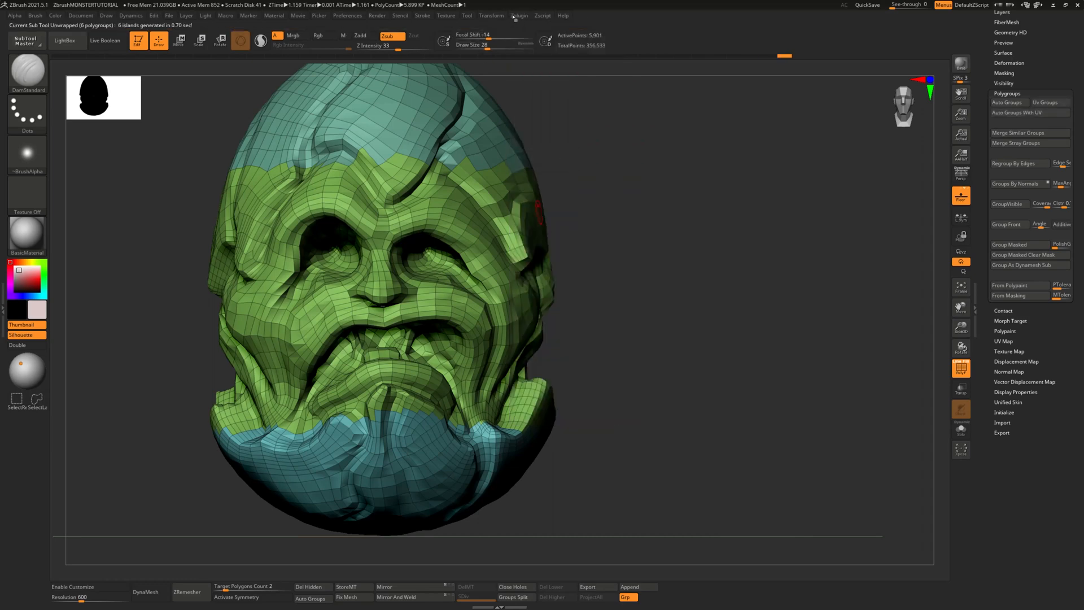
left_click(520, 15)
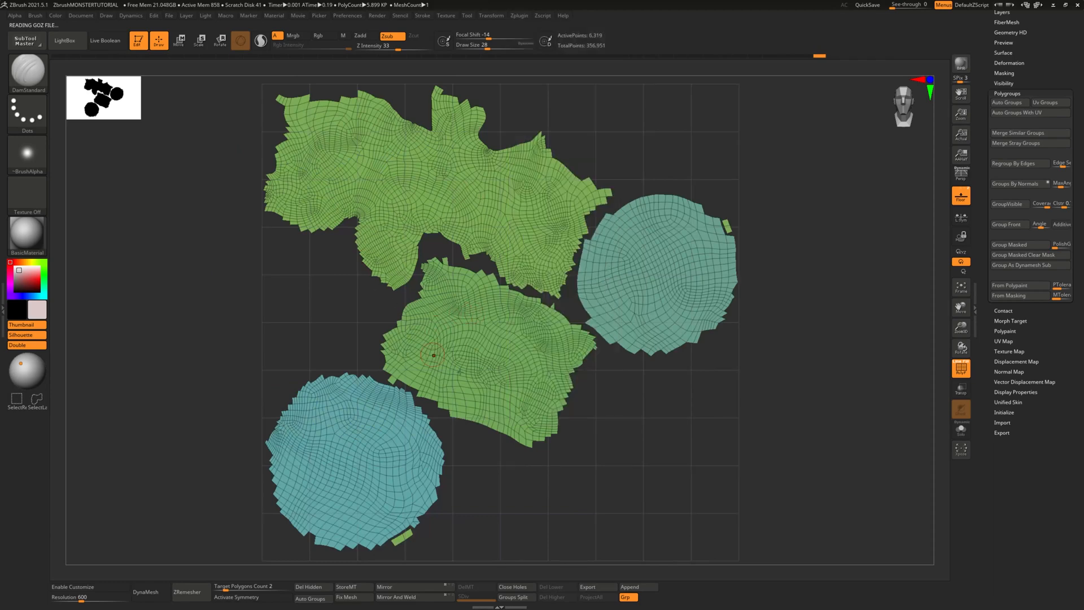
mouse_move(490, 357)
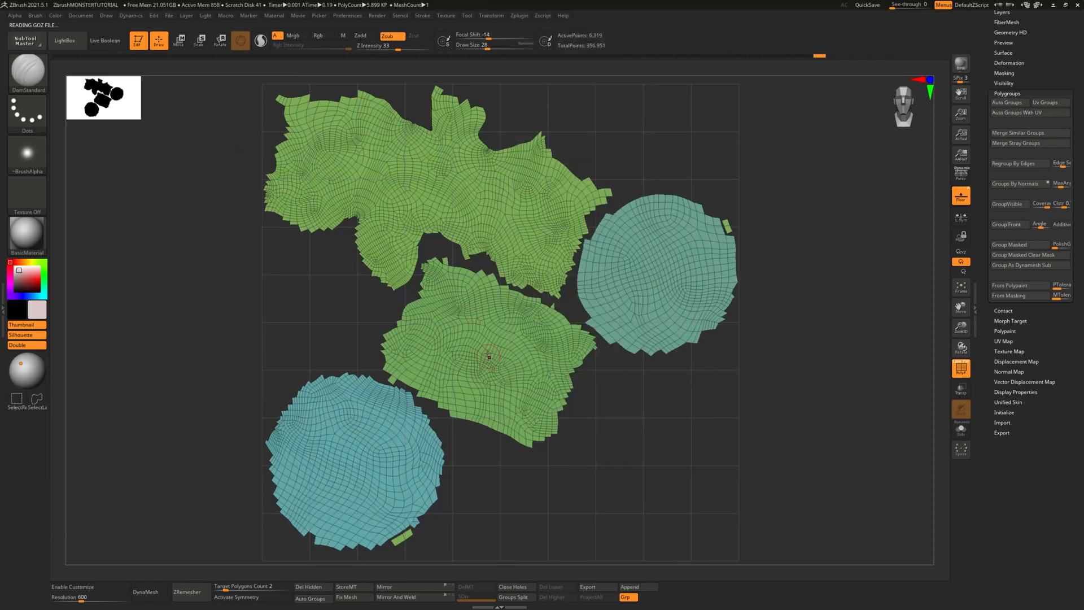
left_click(520, 16)
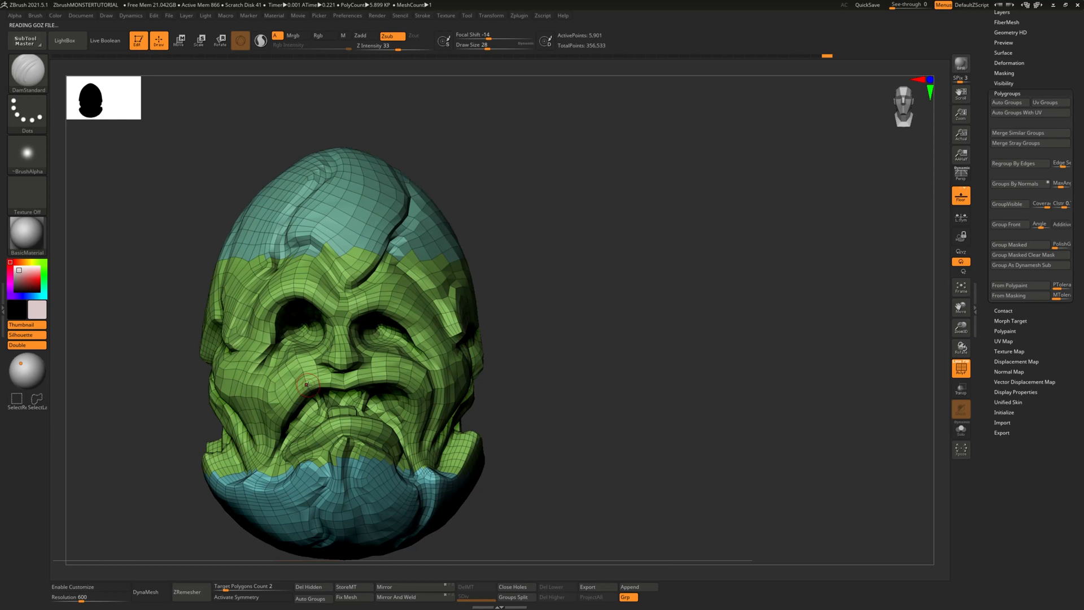
mouse_move(195, 171)
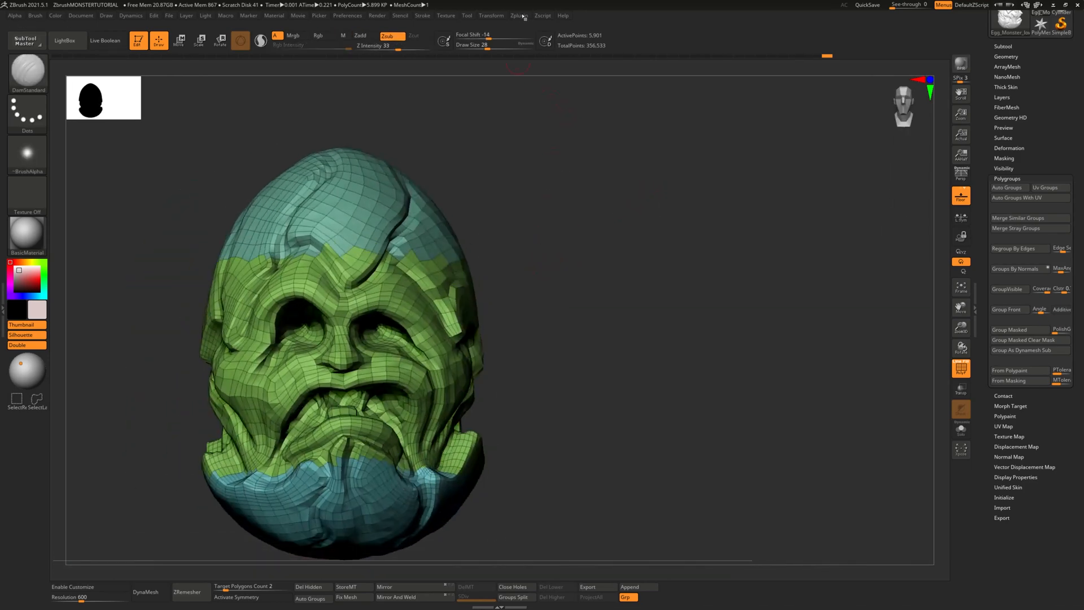
left_click(520, 15)
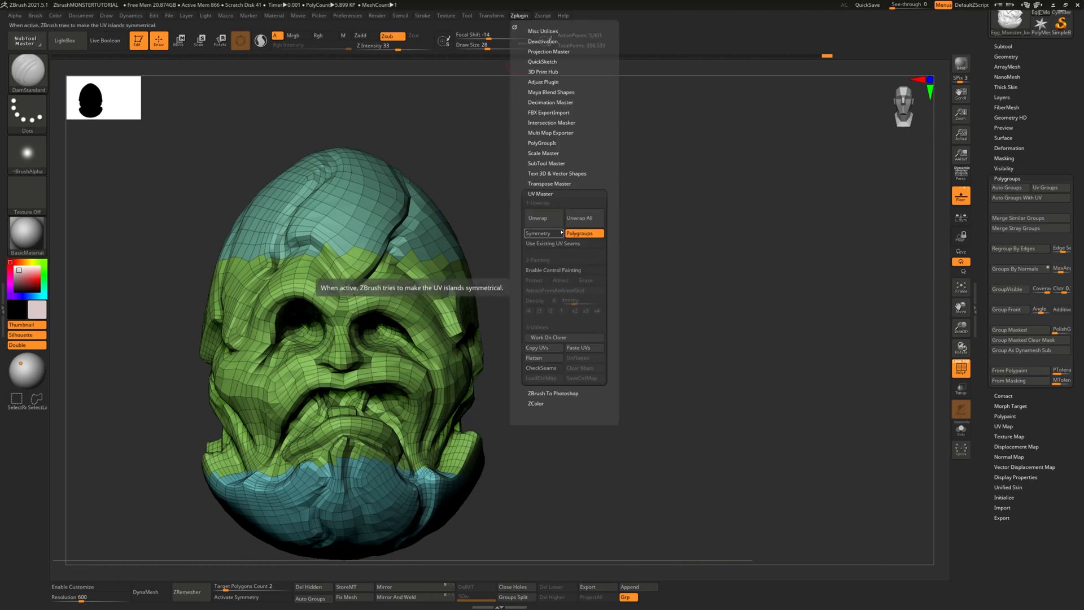
mouse_move(583, 233)
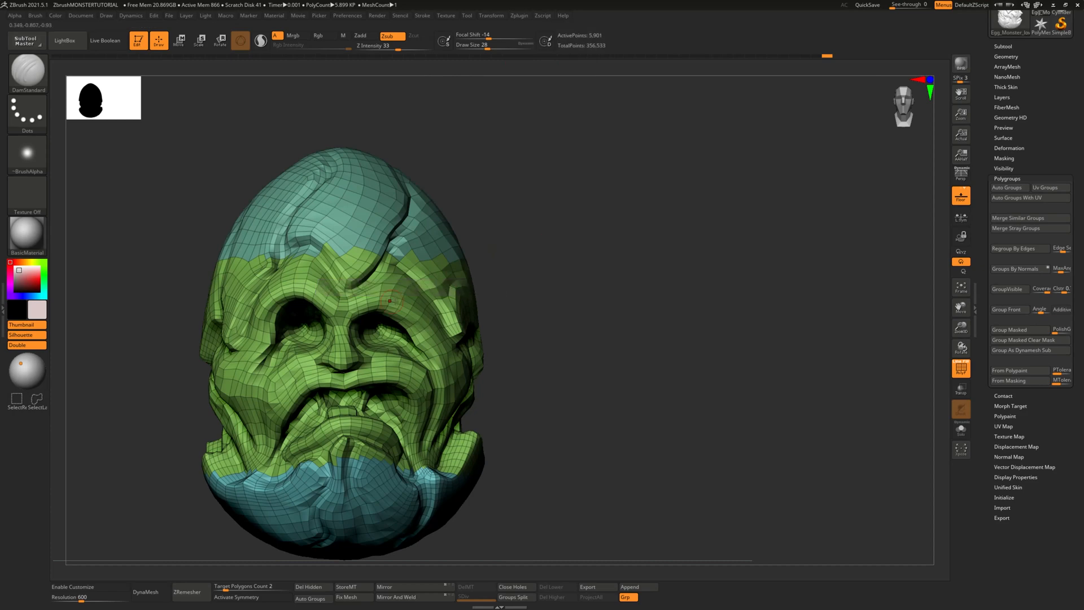
mouse_move(415, 283)
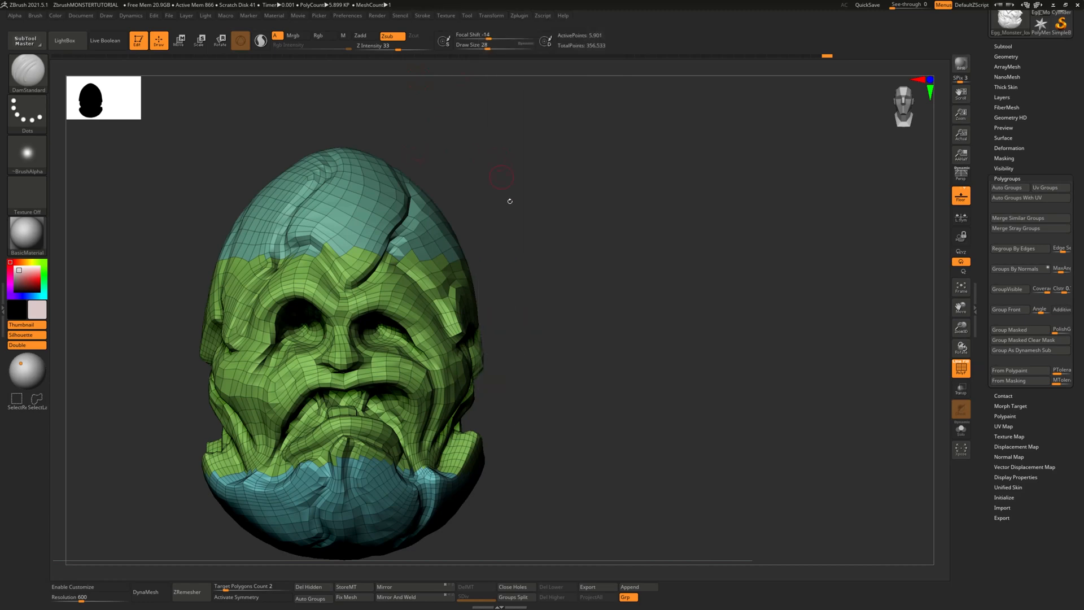
mouse_move(512, 216)
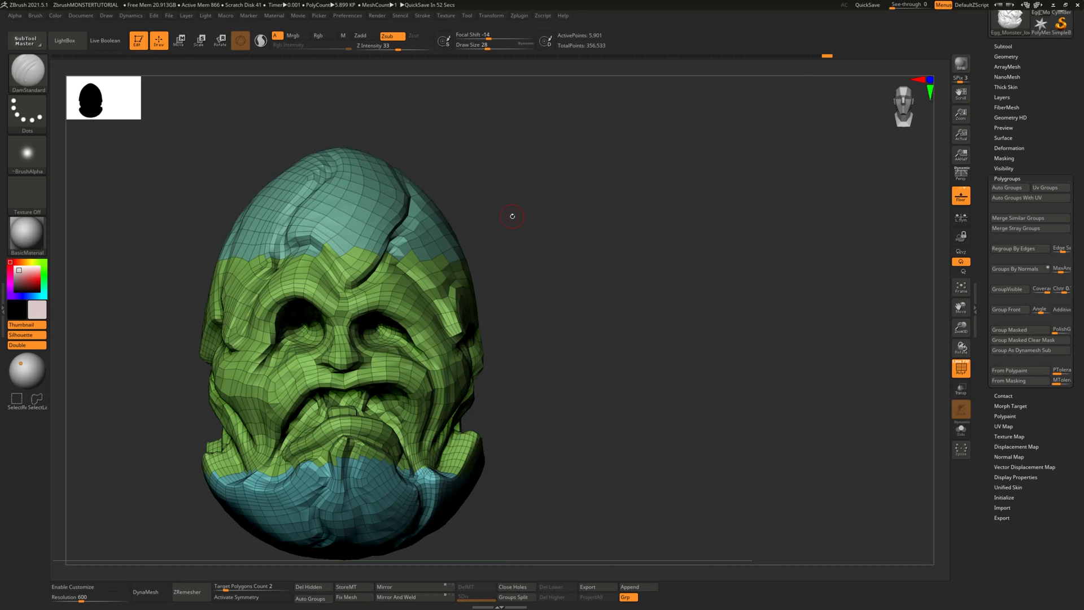
mouse_move(477, 224)
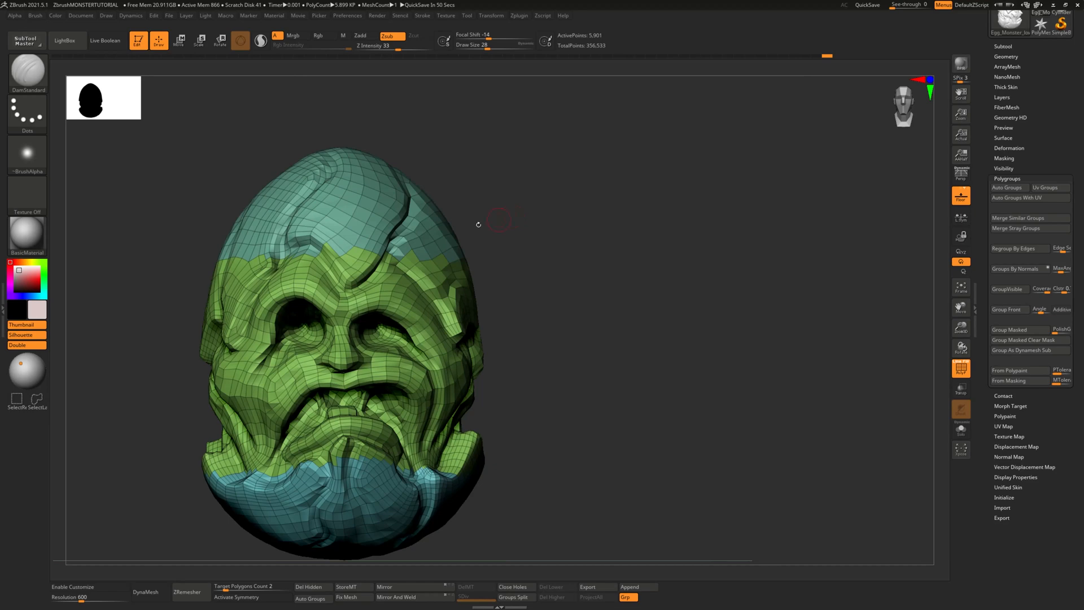
mouse_move(117, 235)
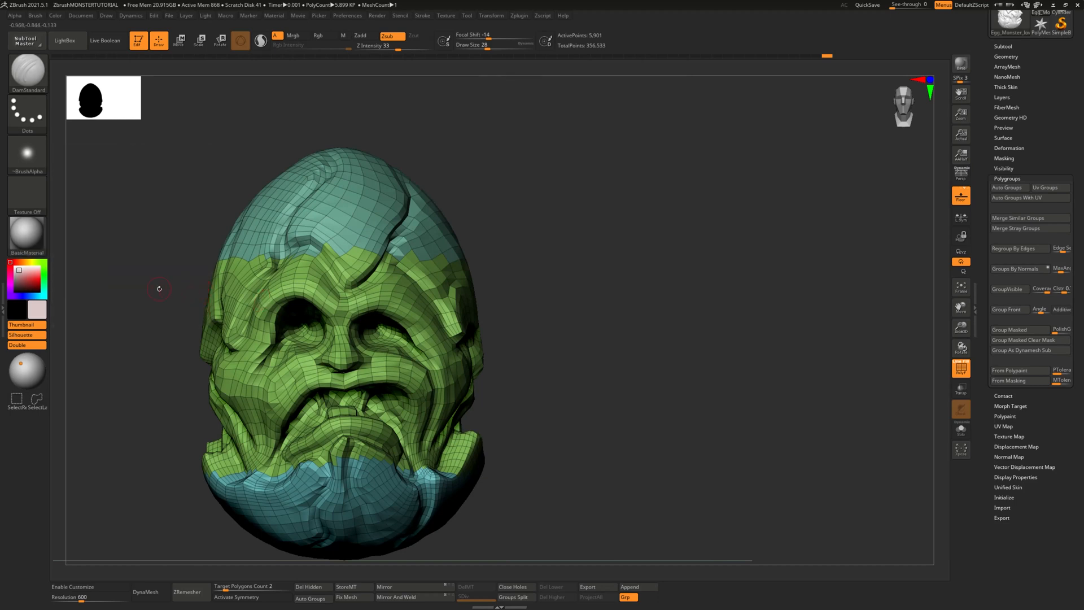
mouse_move(81, 271)
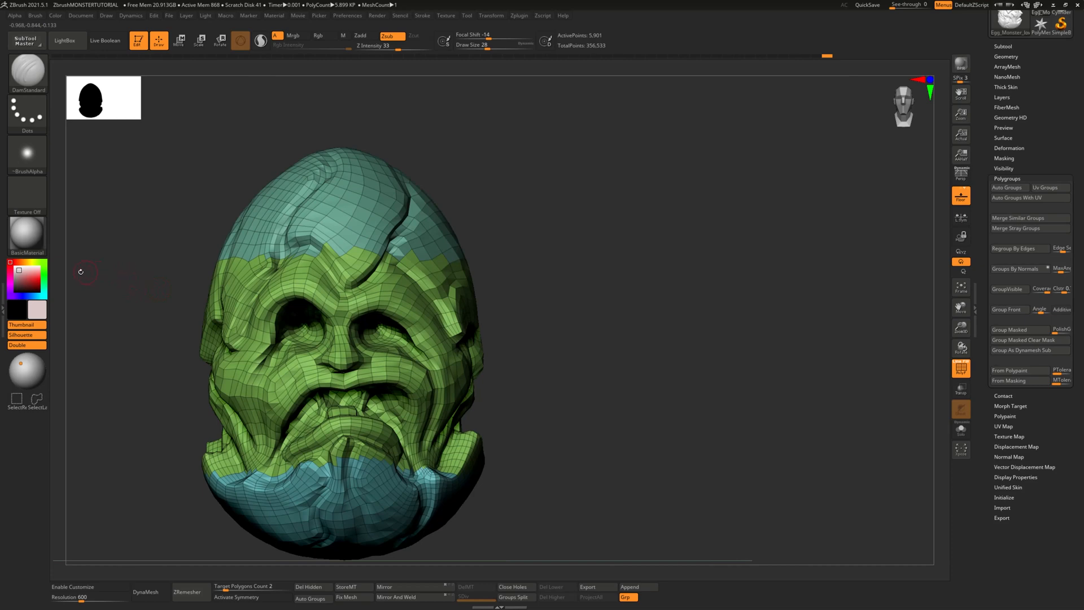
mouse_move(26, 277)
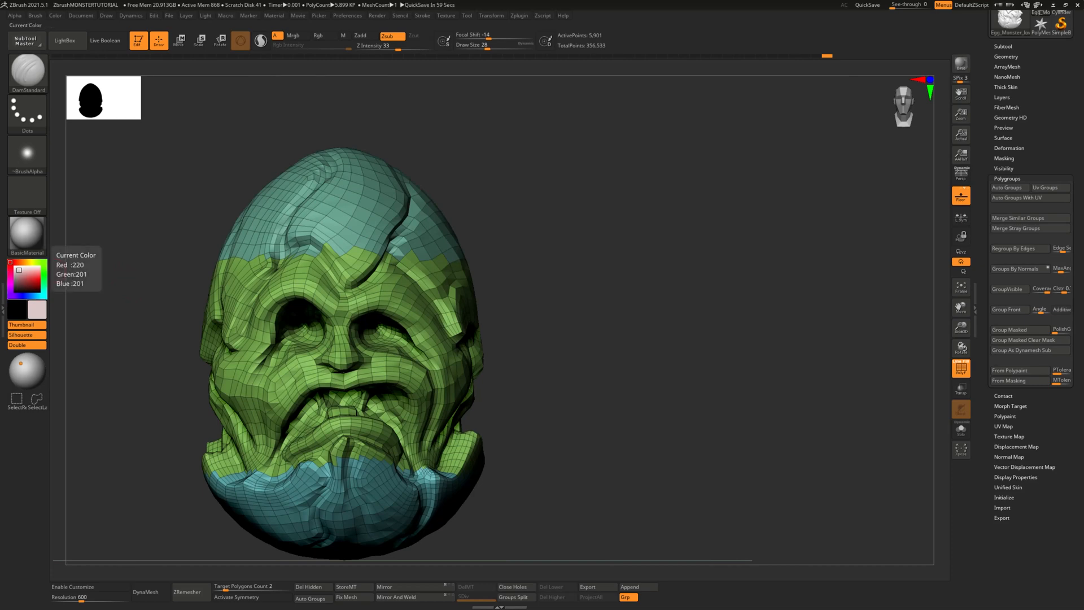